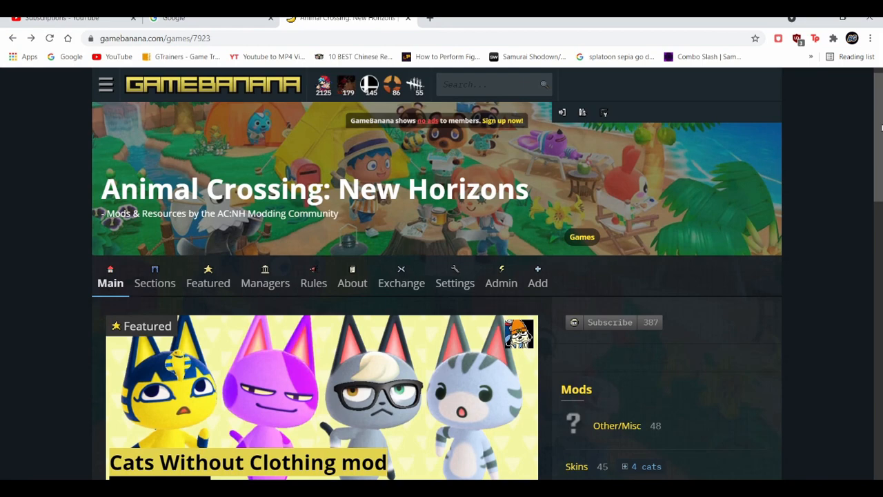
- Scroll the Animal Crossing: New Horizons mods page and activate the site search box
{"action": "scroll", "scroll_direction": "down", "scroll_amount": 3}
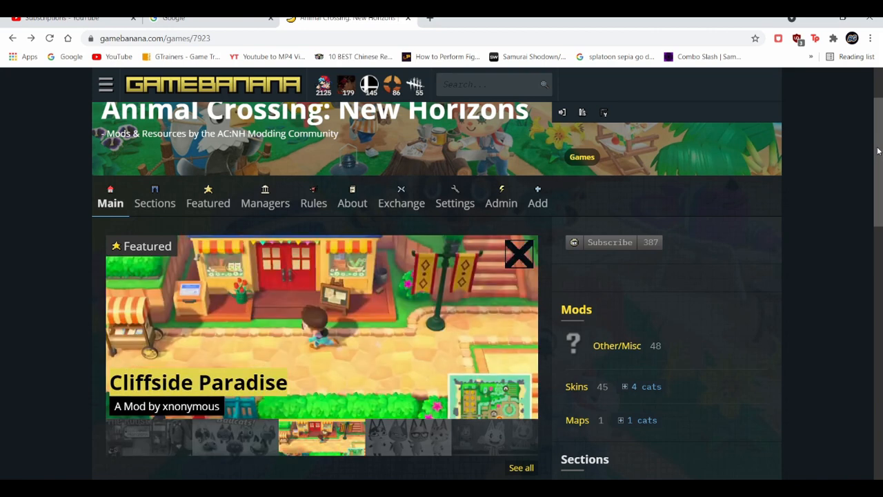
{"action": "left_click", "coordinate": [490, 84]}
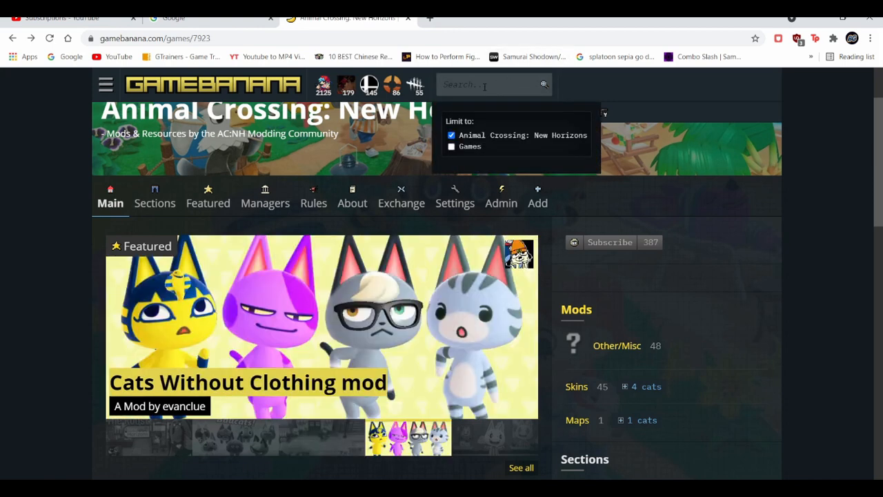
- Search 'super mario odyssey' and open the Super Mario Odyssey game page
{"action": "type", "text": "super mar"}
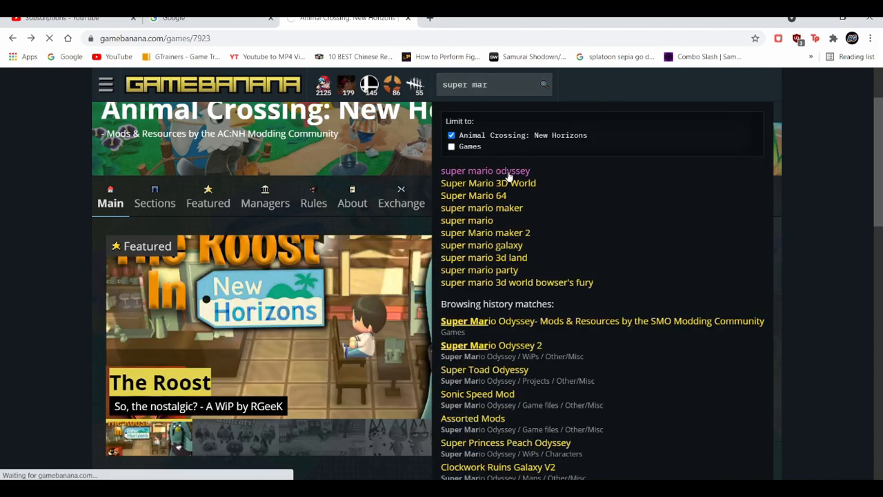
{"action": "left_click", "coordinate": [485, 170]}
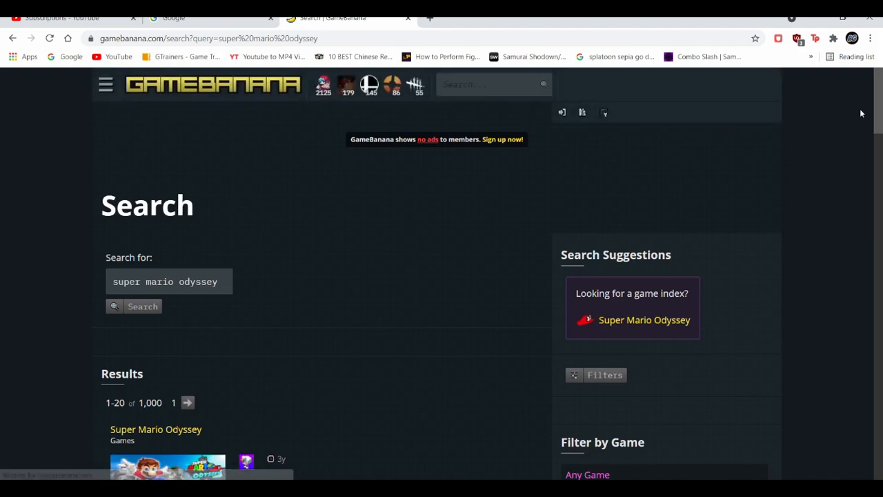
{"action": "scroll", "scroll_direction": "down", "scroll_amount": 3}
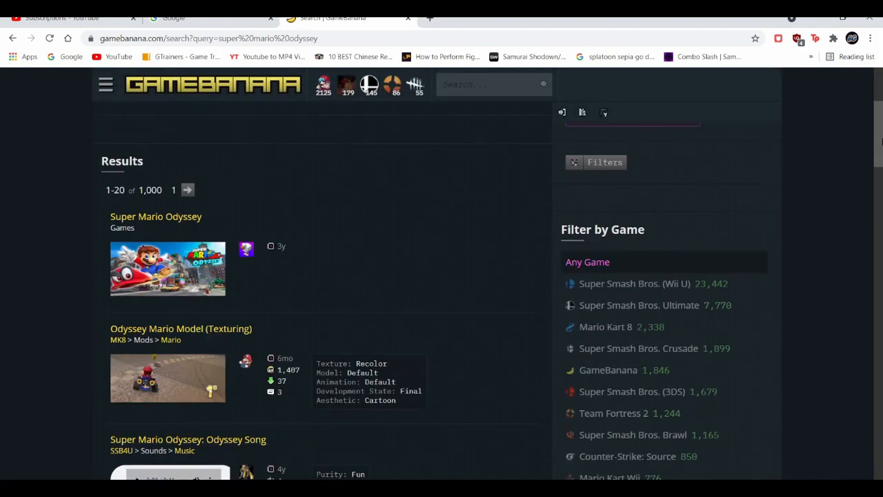
{"action": "mouse_move", "coordinate": [178, 217]}
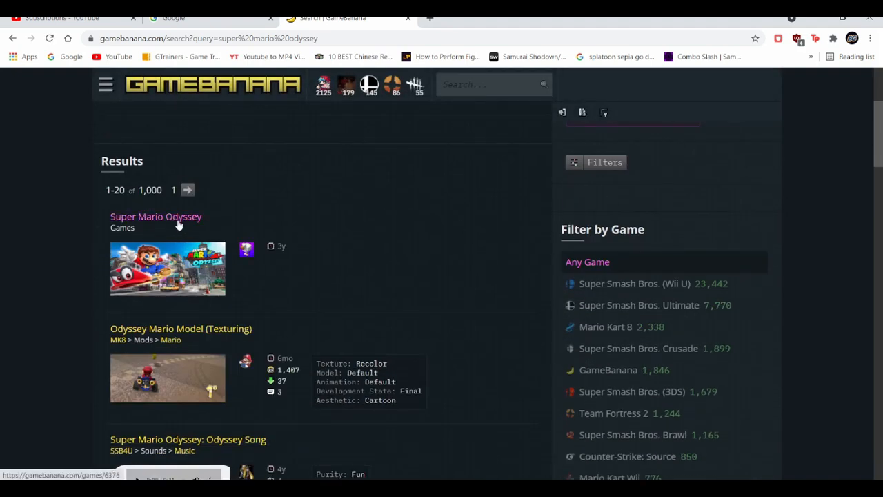
{"action": "left_click", "coordinate": [156, 217]}
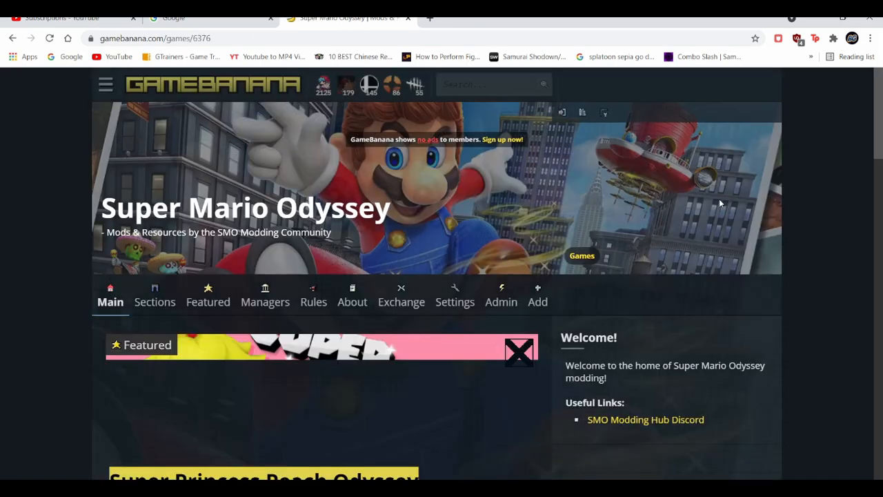
{"action": "scroll", "scroll_direction": "down", "scroll_amount": 3}
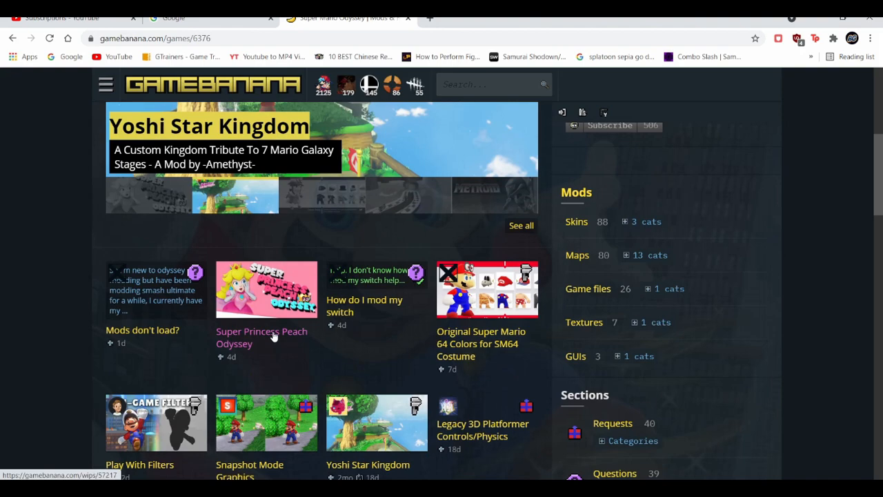
- Browse the Super Princess Peach Odyssey WiP page, then start another site search
{"action": "left_click", "coordinate": [261, 338]}
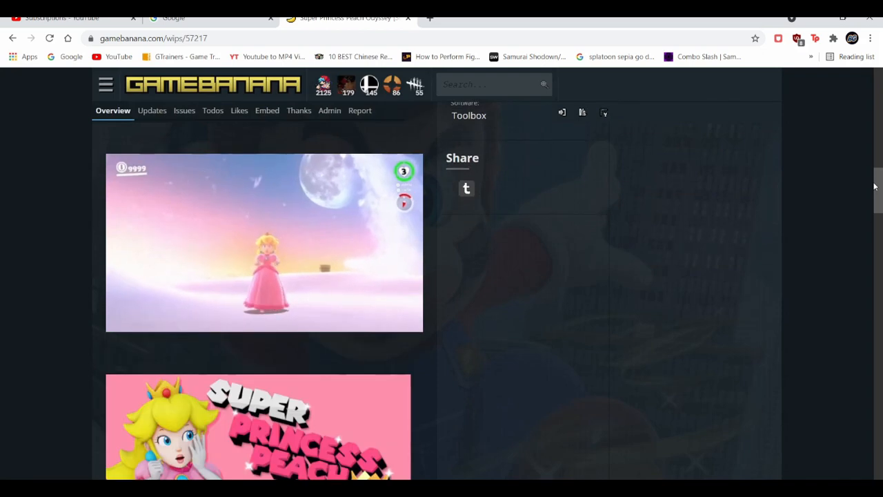
{"action": "scroll", "scroll_direction": "down", "scroll_amount": 3}
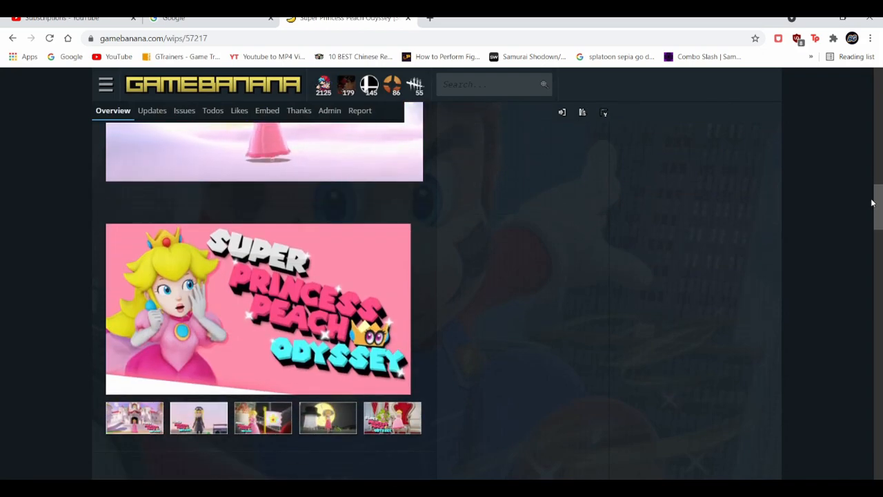
{"action": "scroll", "scroll_direction": "up", "scroll_amount": 3}
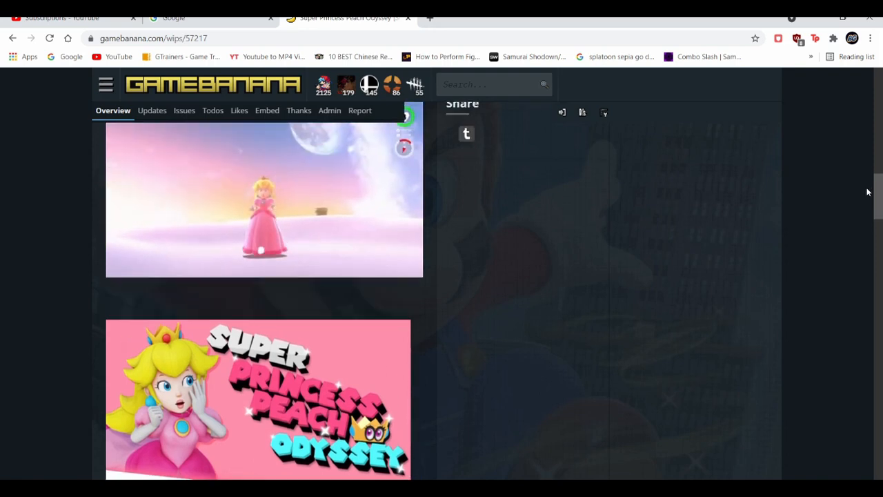
{"action": "scroll", "scroll_direction": "down", "scroll_amount": 3}
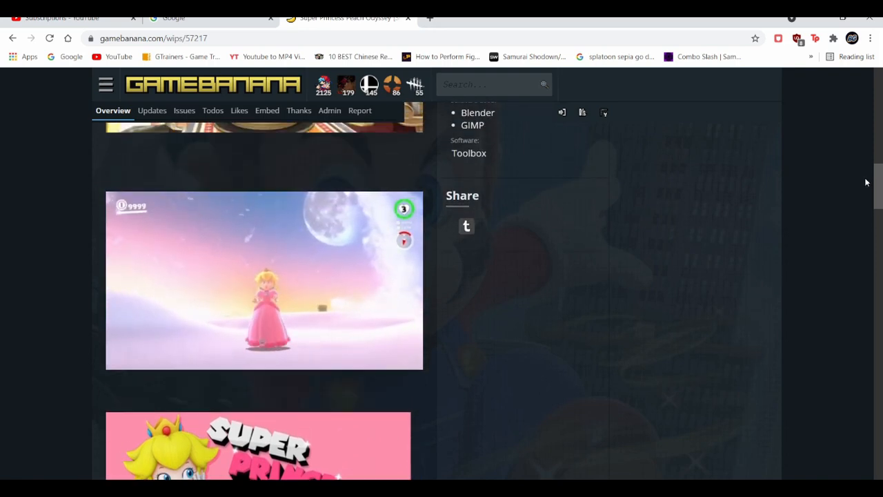
{"action": "scroll", "scroll_direction": "down", "scroll_amount": 3}
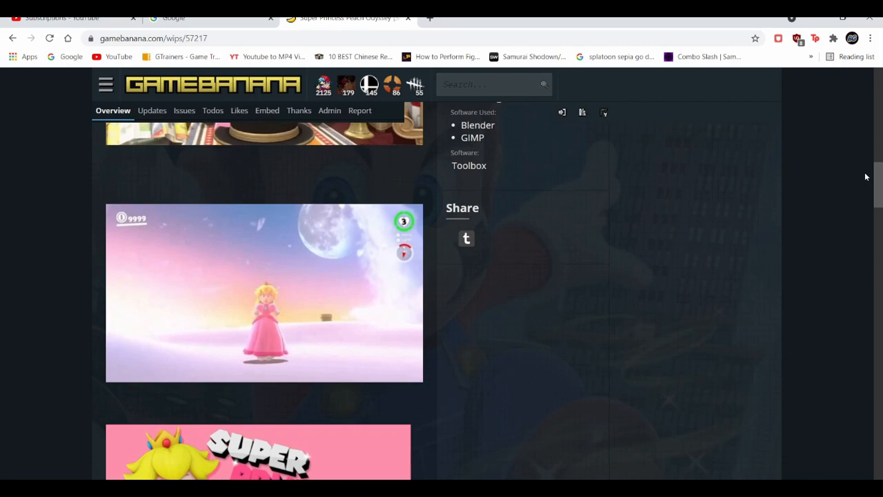
{"action": "scroll", "scroll_direction": "up", "scroll_amount": 3}
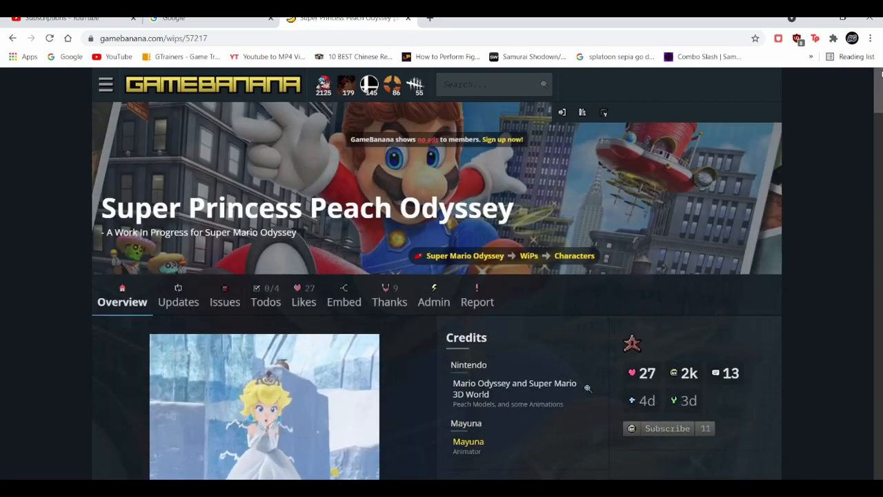
{"action": "left_click", "coordinate": [490, 84]}
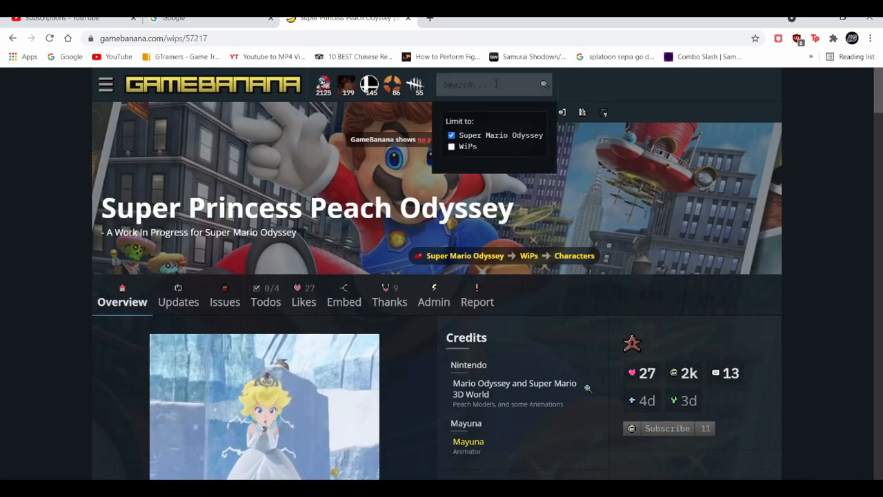
- Search 'Animal Crossing new horizons' and scroll down to the results list
{"action": "type", "text": "animal"}
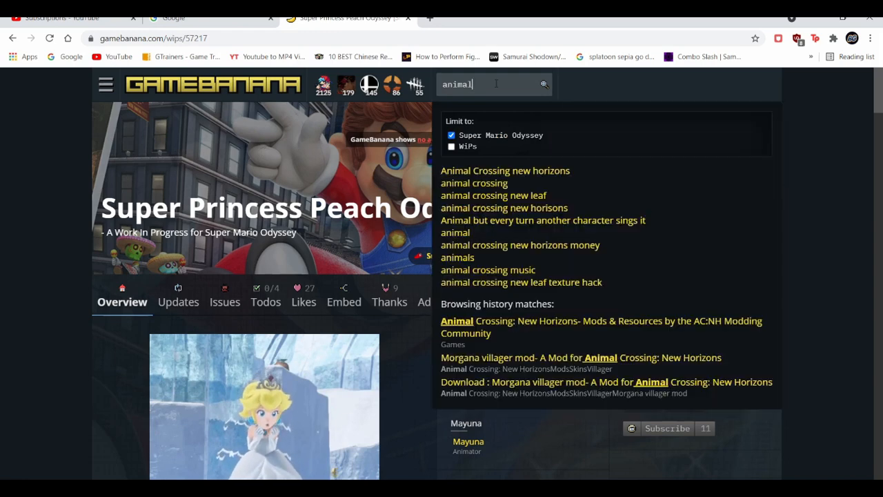
{"action": "left_click", "coordinate": [505, 170]}
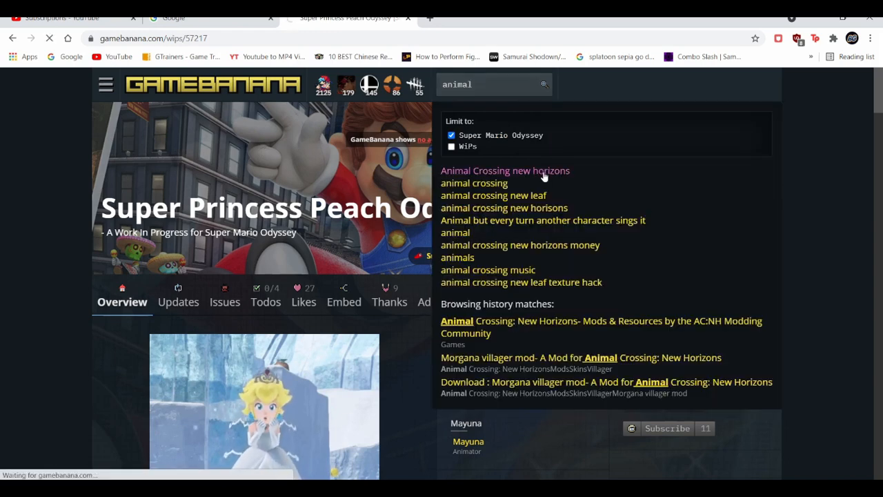
{"action": "left_click", "coordinate": [505, 170]}
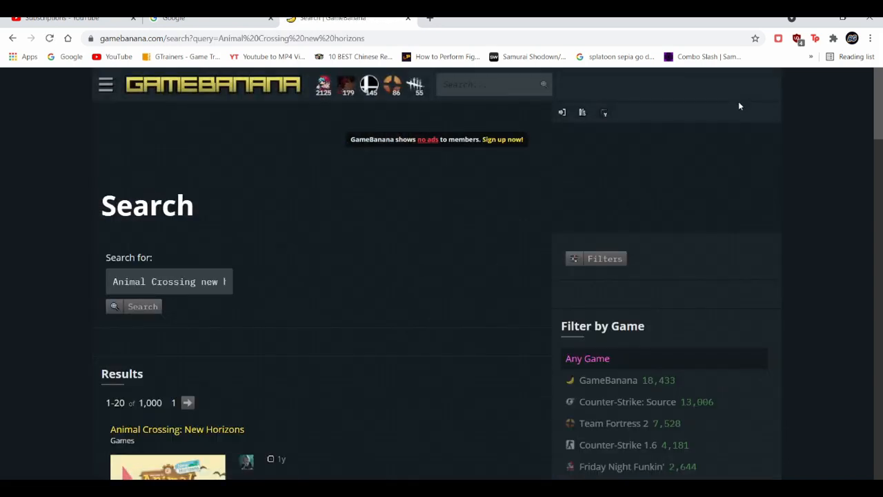
{"action": "scroll", "scroll_direction": "down", "scroll_amount": 3}
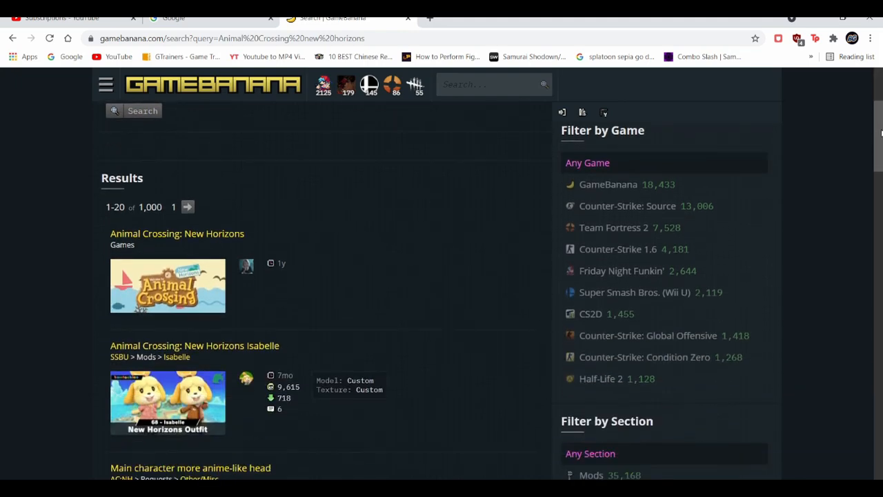
{"action": "mouse_move", "coordinate": [210, 242]}
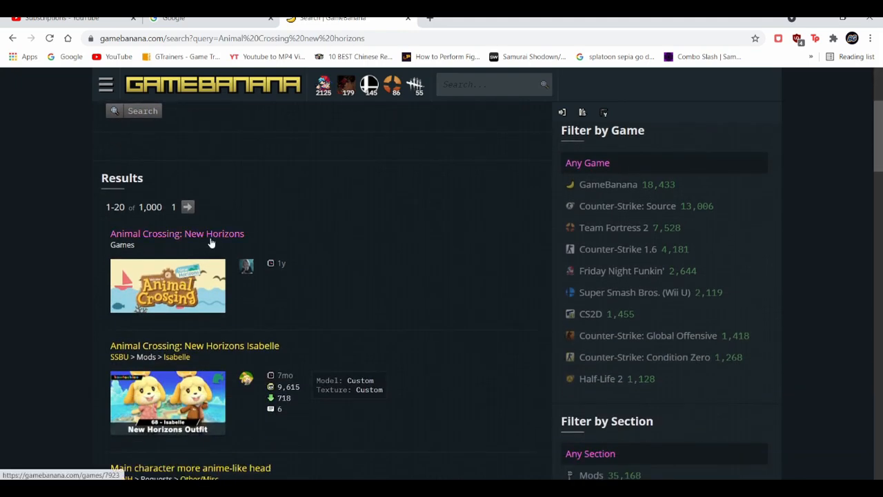
- Open the Animal Crossing: New Horizons game page and scroll to the submissions list's end
{"action": "left_click", "coordinate": [177, 234]}
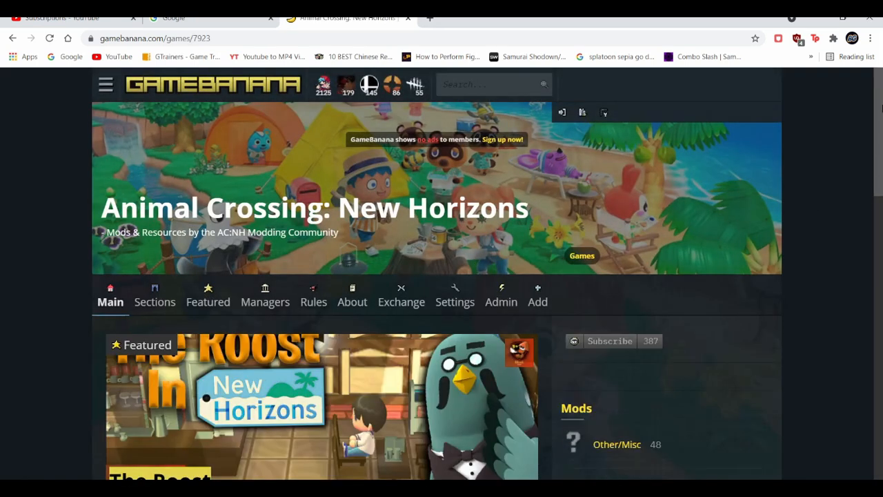
{"action": "scroll", "scroll_direction": "down", "scroll_amount": 3}
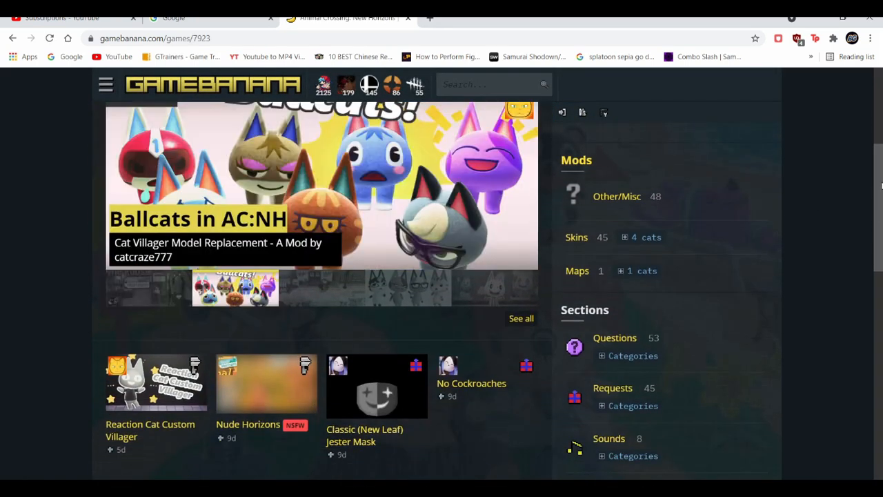
{"action": "scroll", "scroll_direction": "down", "scroll_amount": 3}
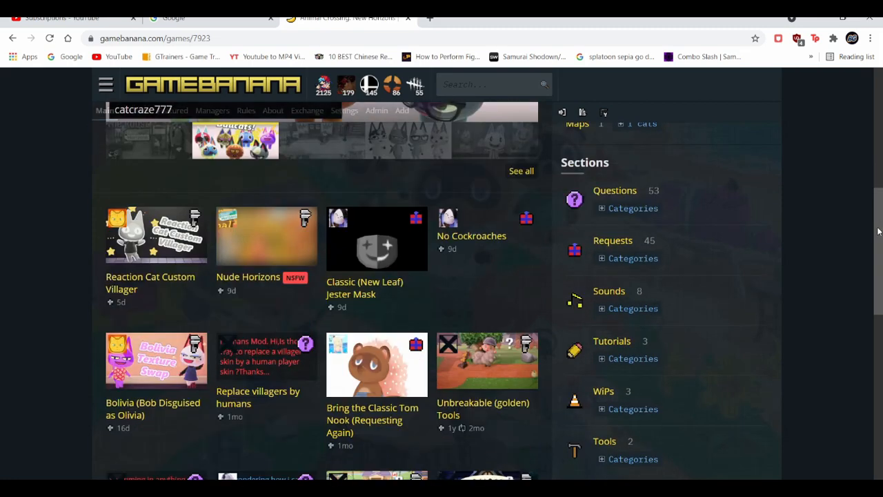
{"action": "scroll", "scroll_direction": "down", "scroll_amount": 3}
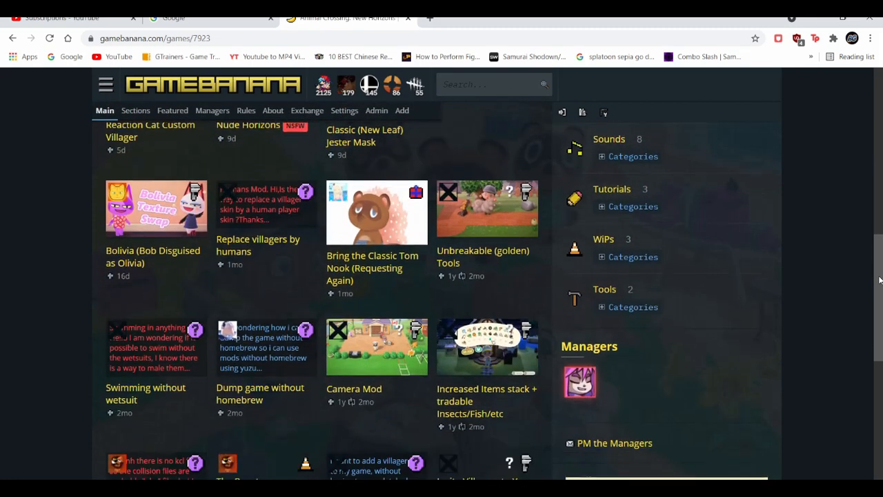
{"action": "scroll", "scroll_direction": "down", "scroll_amount": 3}
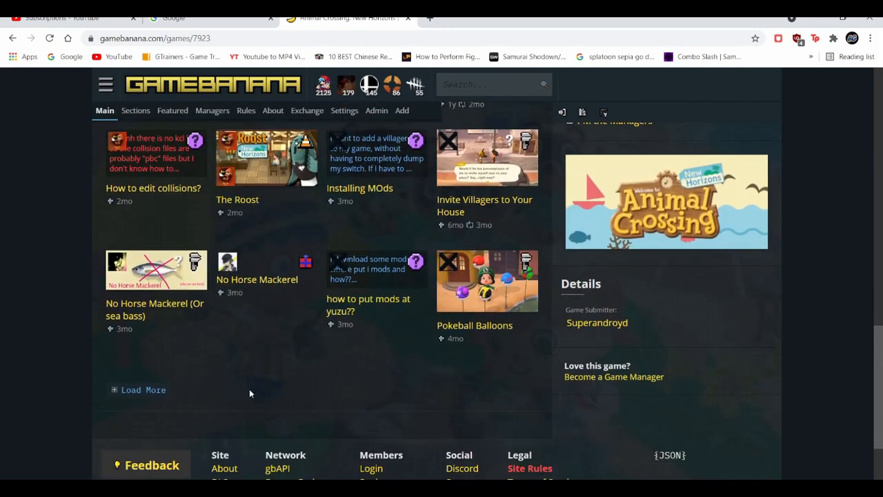
- Load more submissions twice until the Morgana villager mod is listed
{"action": "left_click", "coordinate": [138, 390]}
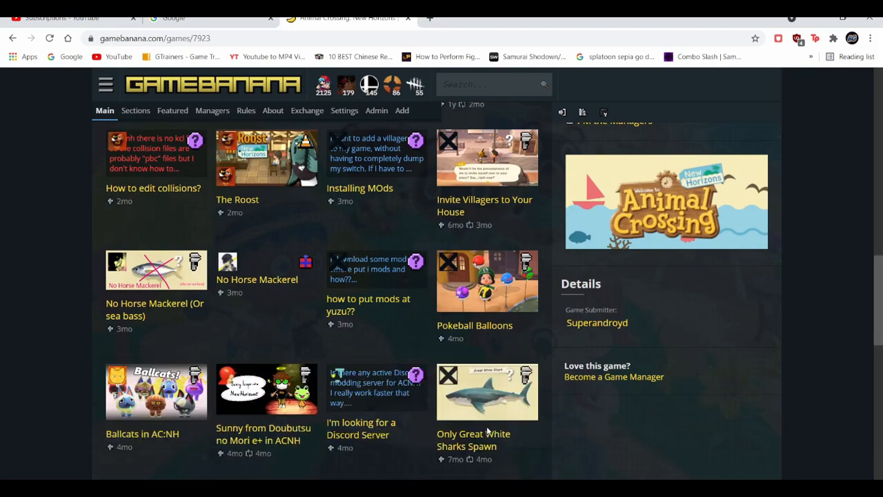
{"action": "scroll", "scroll_direction": "down", "scroll_amount": 3}
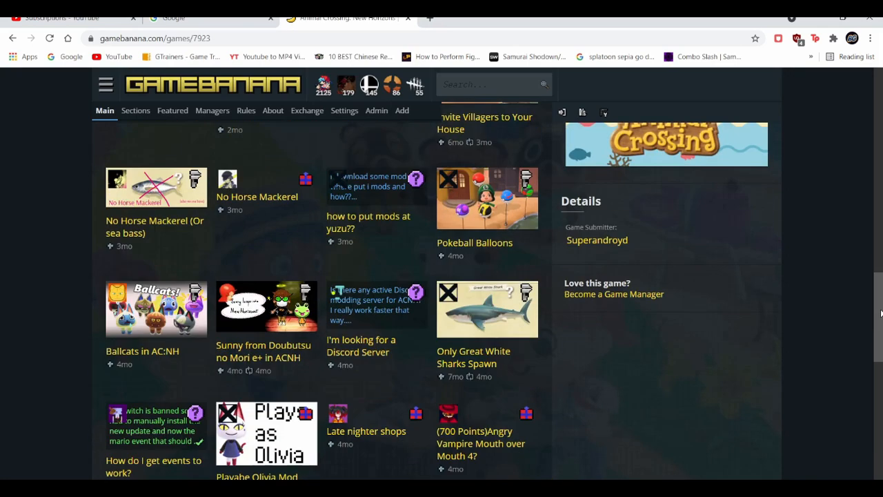
{"action": "scroll", "scroll_direction": "down", "scroll_amount": 3}
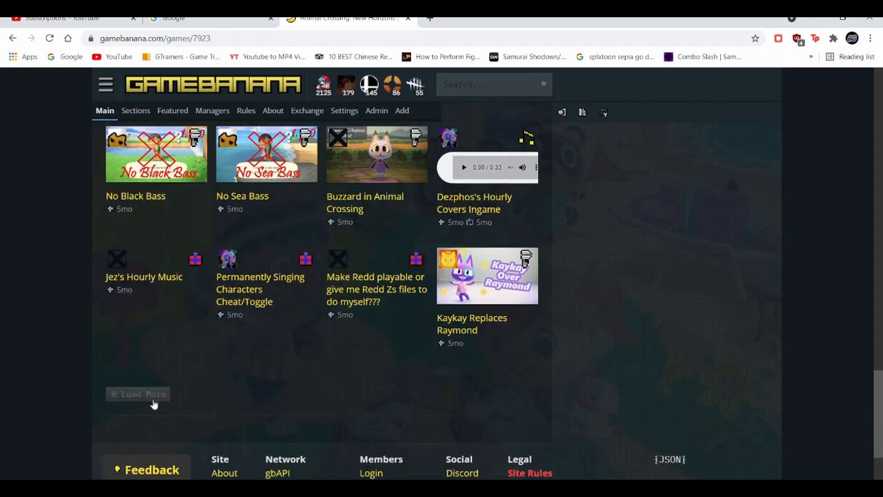
{"action": "left_click", "coordinate": [138, 394]}
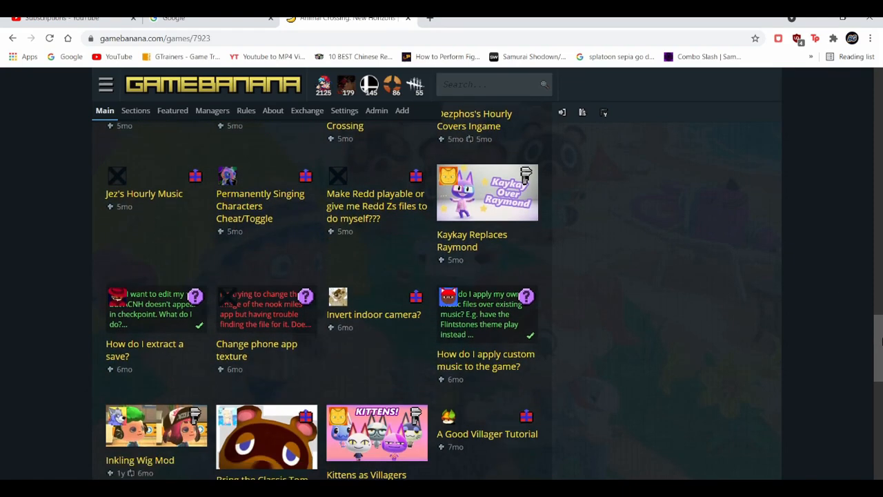
{"action": "scroll", "scroll_direction": "down", "scroll_amount": 3}
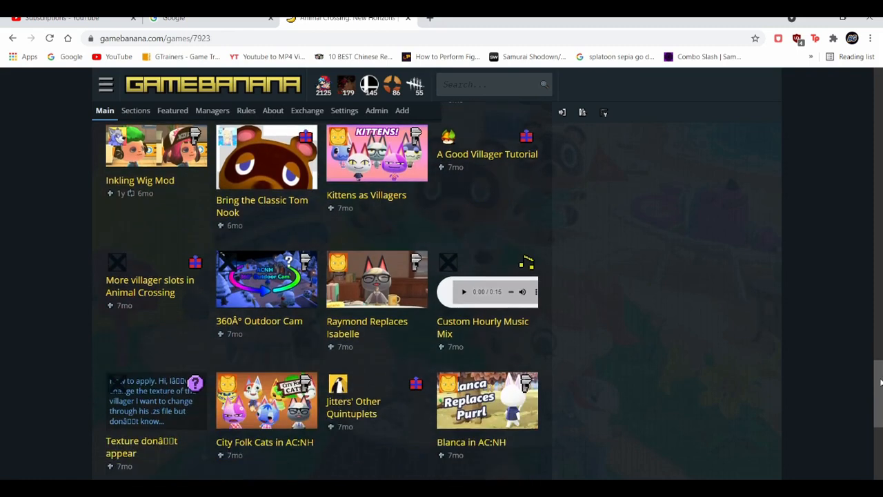
{"action": "scroll", "scroll_direction": "down", "scroll_amount": 3}
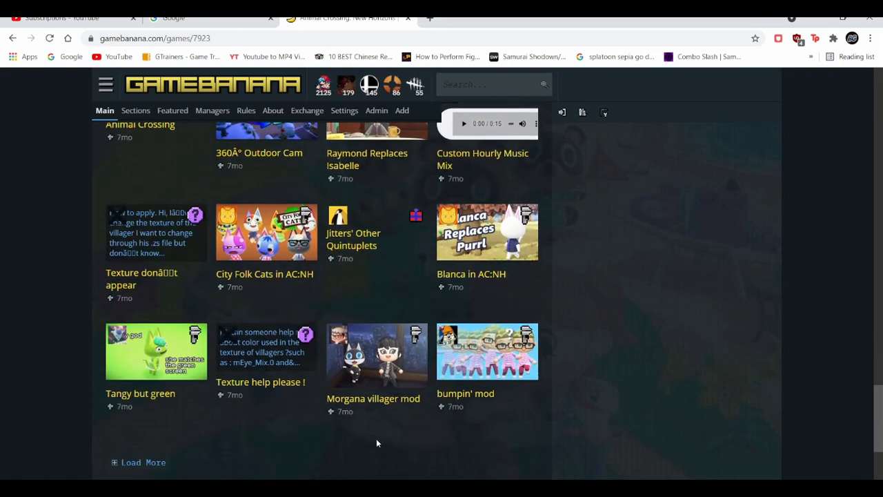
- Open the Morgana villager mod page and manually download morgana_v10.zip
{"action": "left_click", "coordinate": [373, 398]}
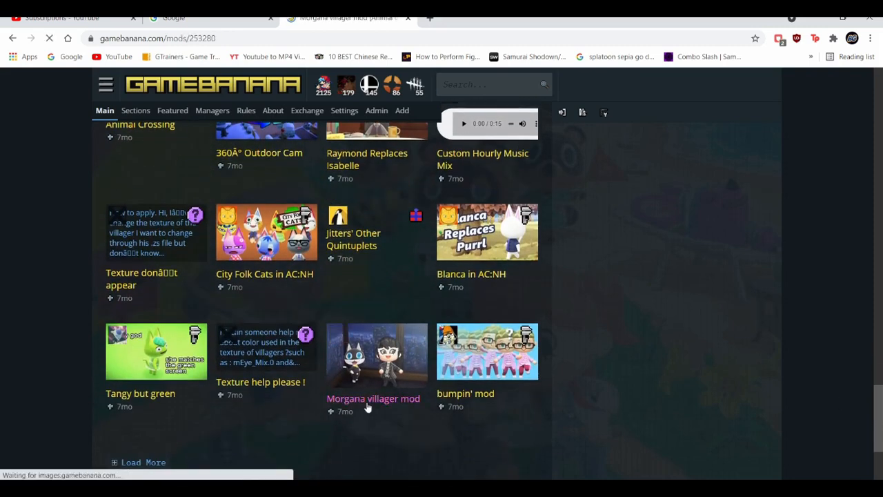
{"action": "left_click", "coordinate": [373, 398]}
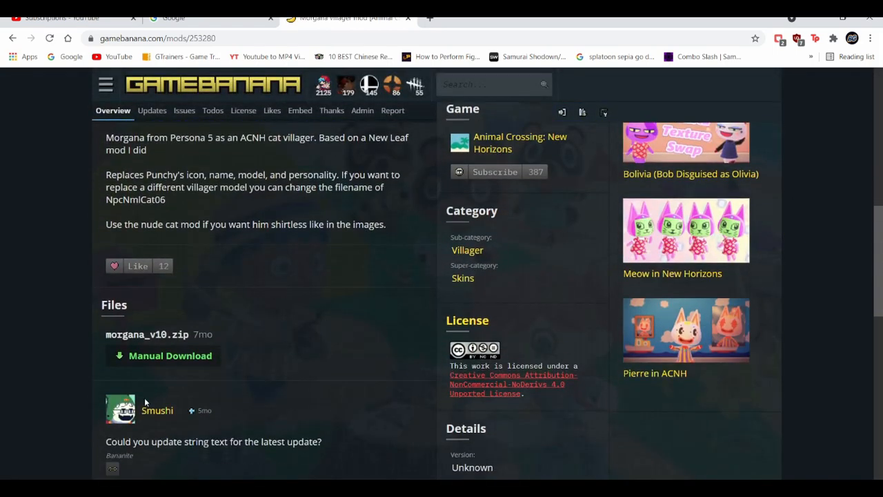
{"action": "left_click", "coordinate": [170, 355]}
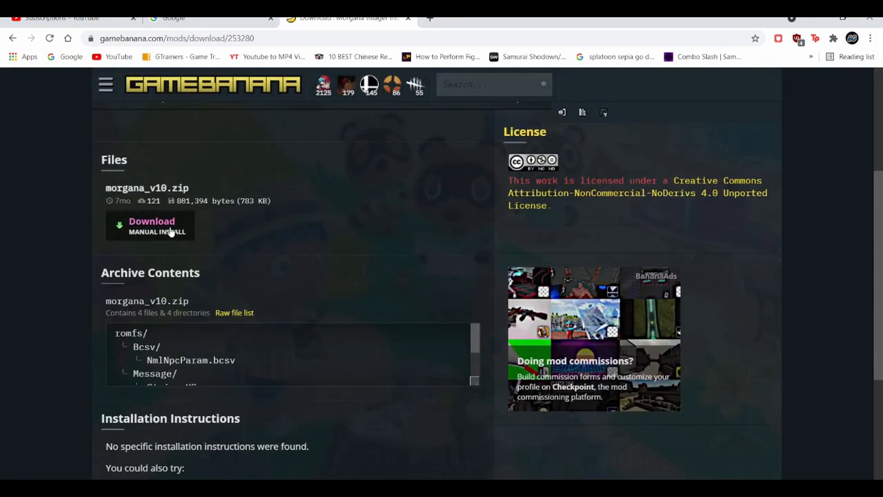
{"action": "left_click", "coordinate": [152, 225]}
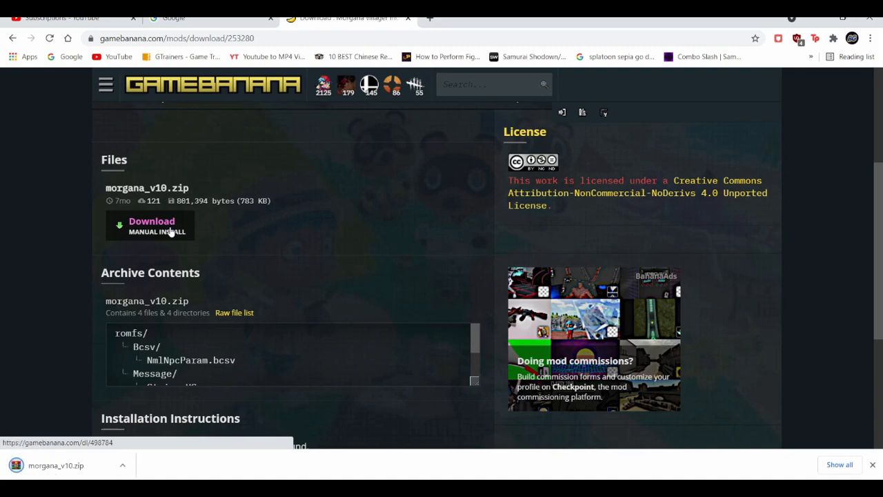
{"action": "left_click", "coordinate": [151, 225]}
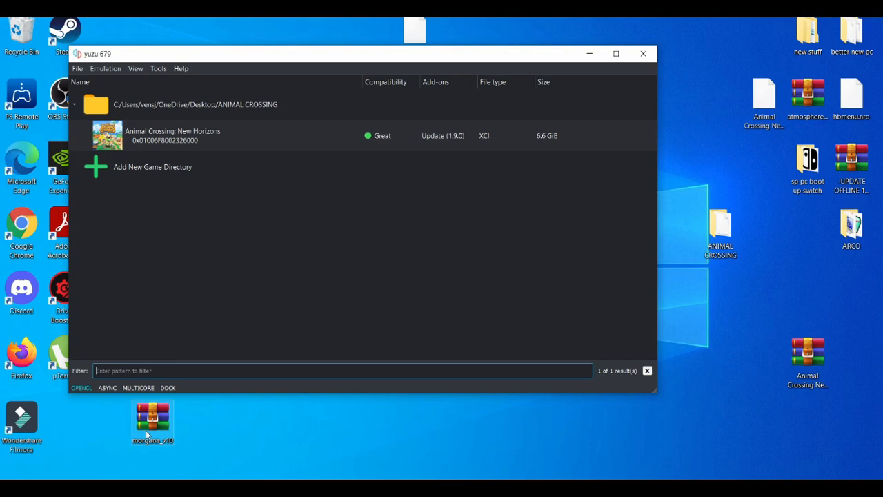
- Open the morgana_v10 archive in WinRAR and dismiss the license reminder
{"action": "double_click", "coordinate": [153, 414]}
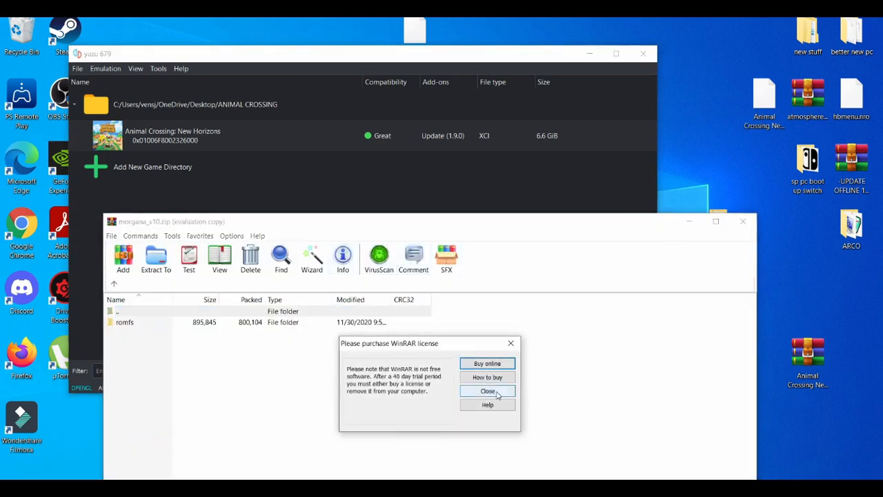
{"action": "left_click", "coordinate": [487, 391]}
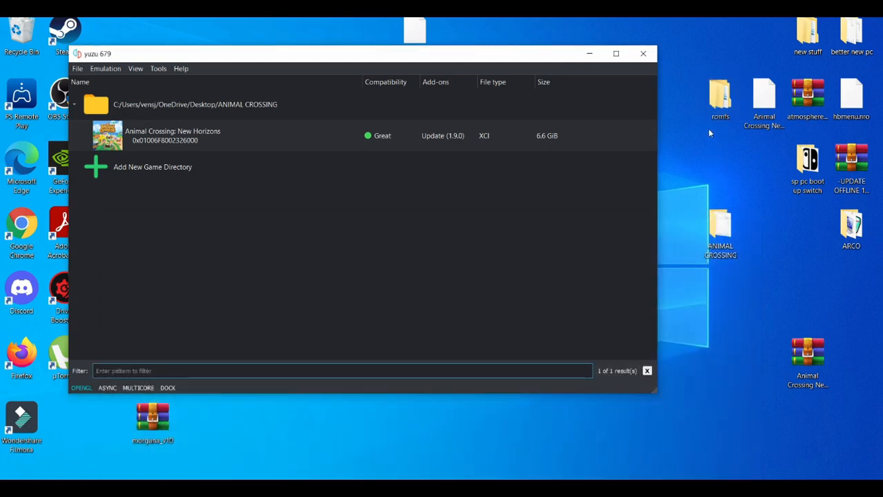
- Move the romfs folder down and create a desktop folder named PERSONA MOD ANIMAL CROSSING
{"action": "left_click", "coordinate": [720, 96]}
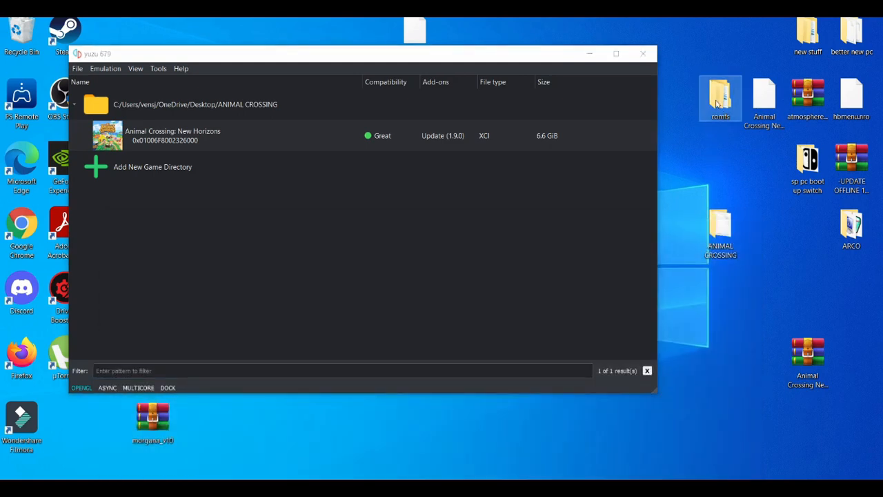
{"action": "left_click_drag", "start_coordinate": [721, 97], "coordinate": [723, 383]}
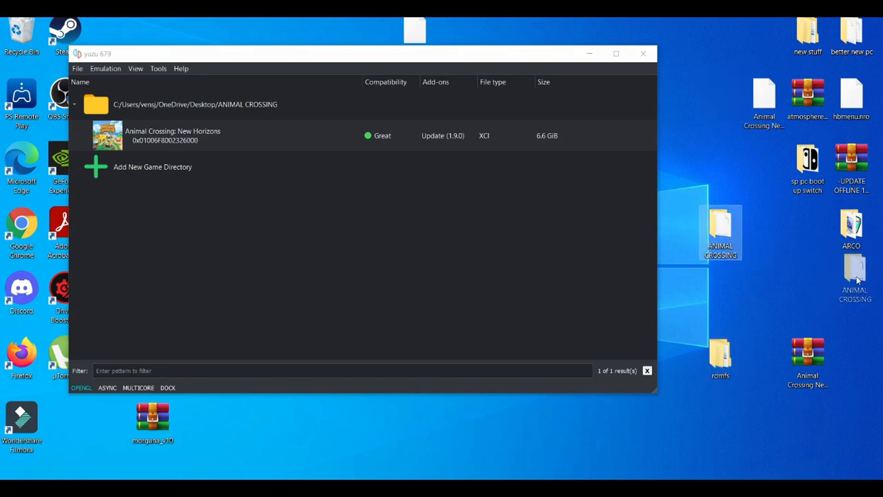
{"action": "right_click", "coordinate": [716, 258]}
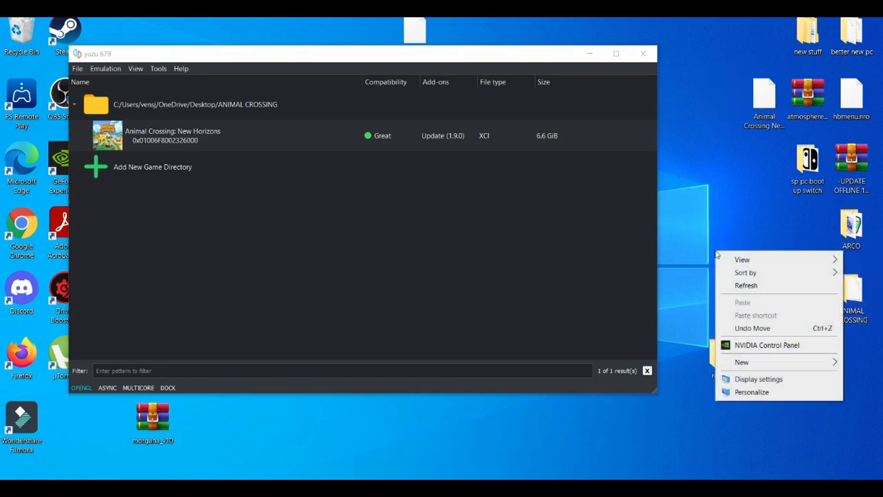
{"action": "left_click", "coordinate": [742, 362]}
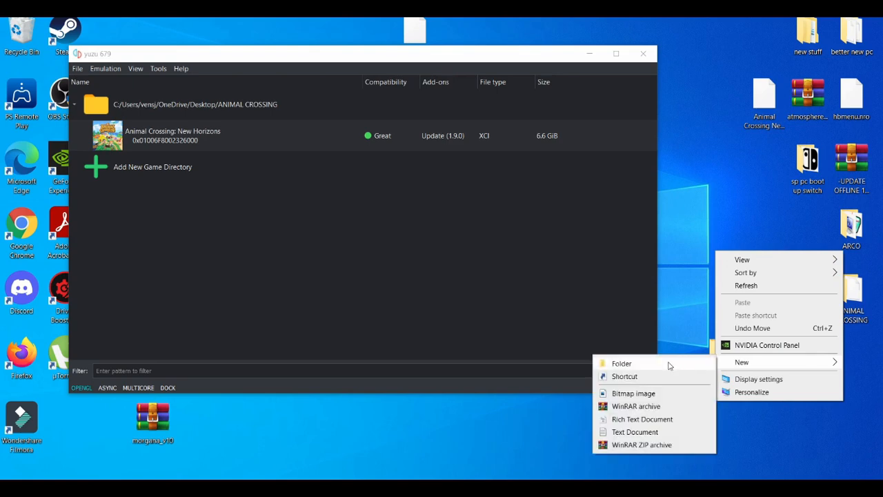
{"action": "left_click", "coordinate": [669, 366]}
{"action": "type", "text": "PERSONA MOD ANIMAL CROSSING"}
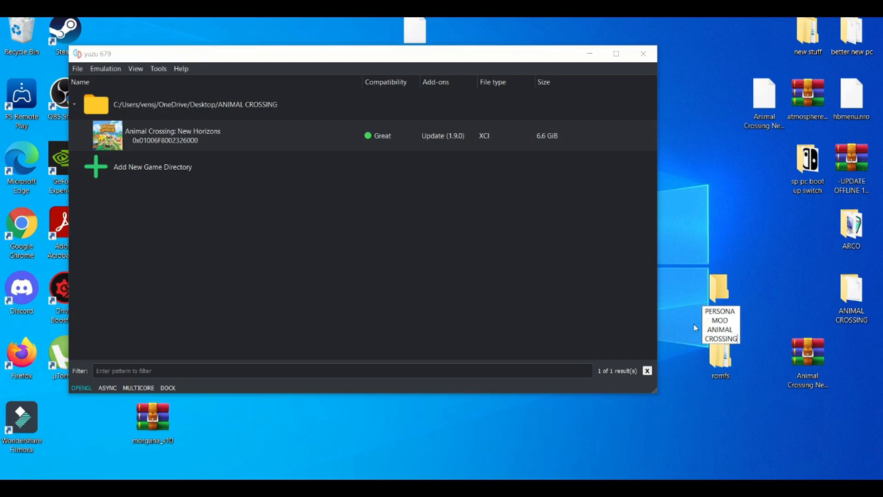
{"action": "left_click", "coordinate": [720, 297]}
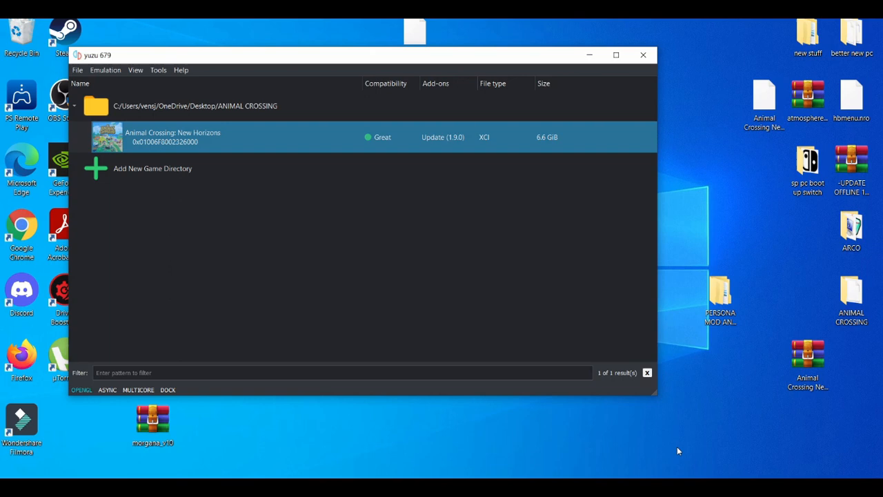
{"action": "mouse_move", "coordinate": [700, 364]}
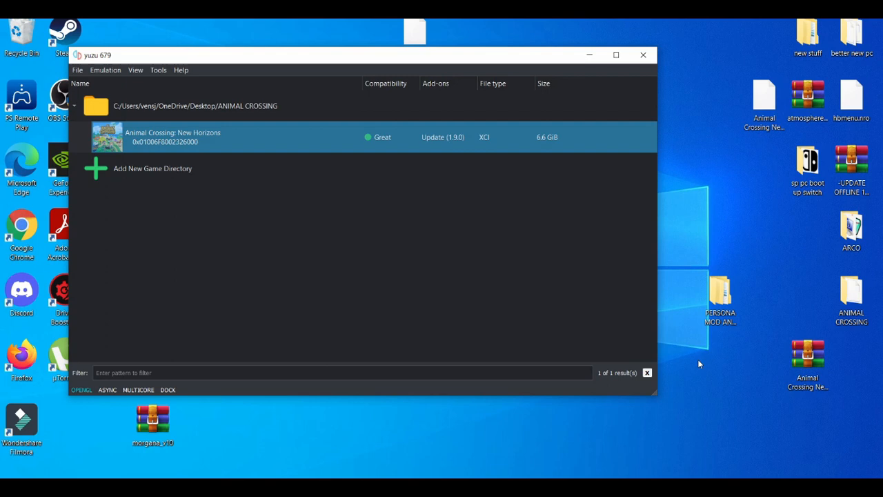
- Confirm romfs sits inside PERSONA MOD ANIMAL CROSSING and open the game's mod data folder
{"action": "right_click", "coordinate": [172, 137]}
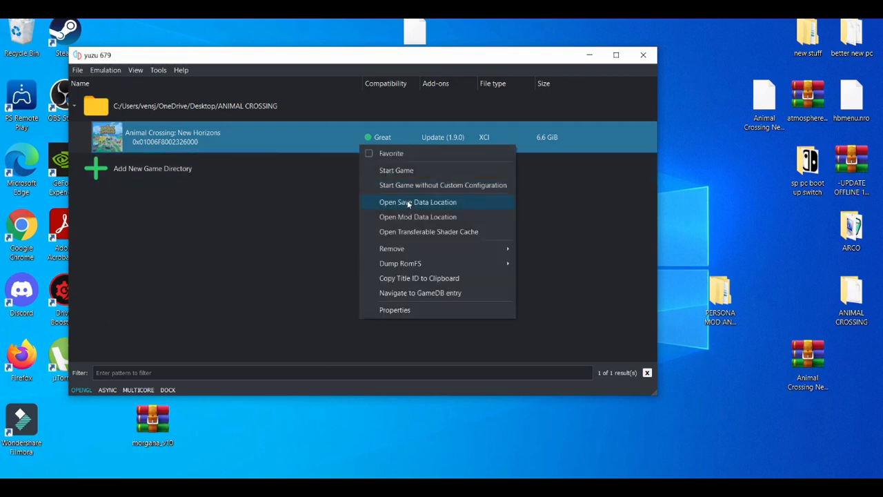
{"action": "left_click", "coordinate": [417, 202]}
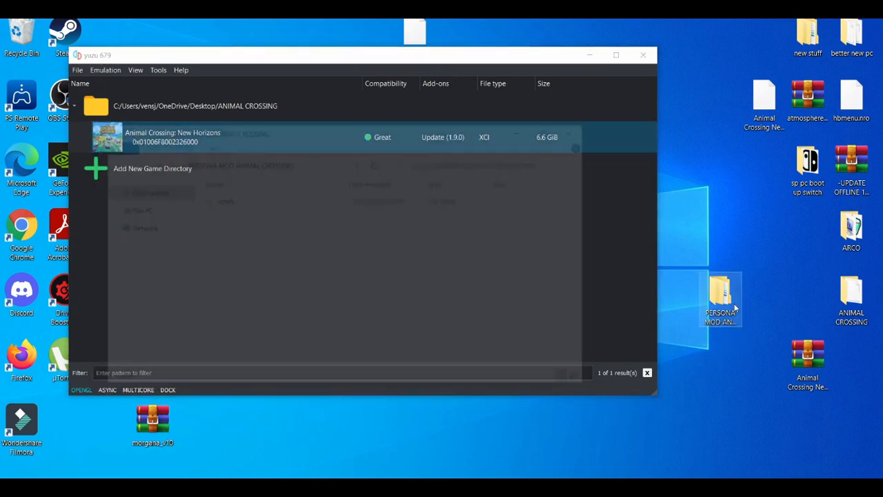
{"action": "double_click", "coordinate": [719, 296]}
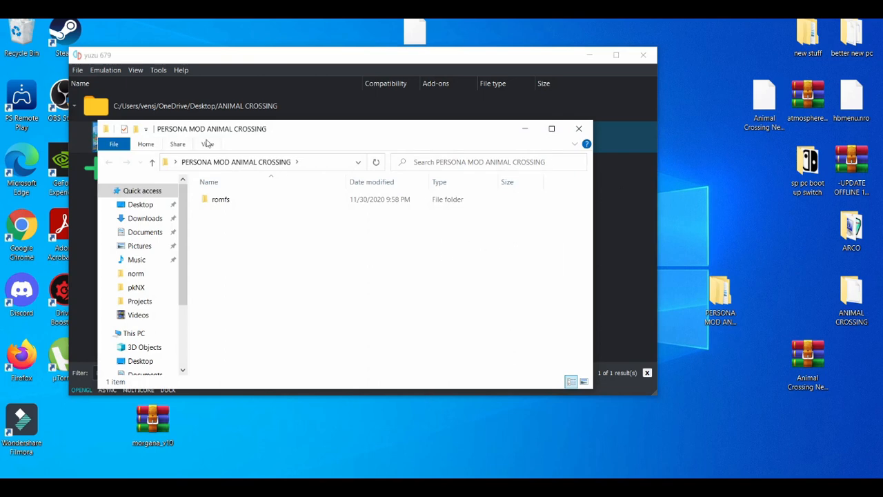
{"action": "left_click", "coordinate": [221, 200]}
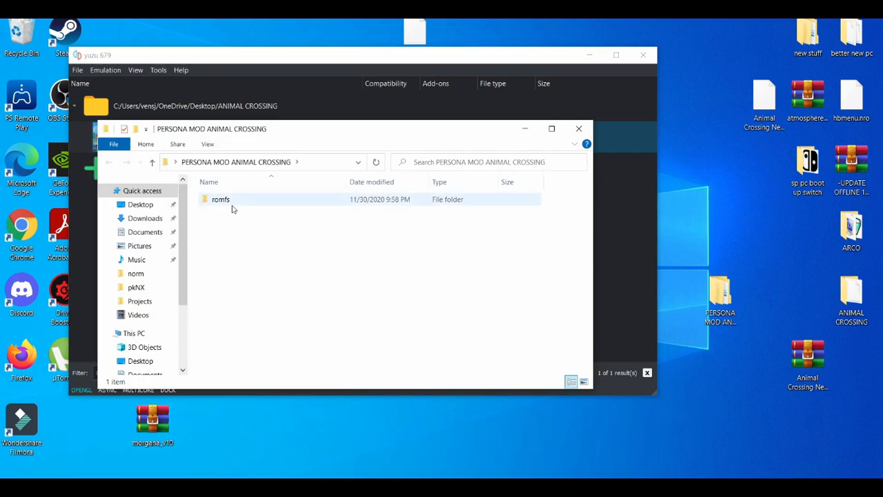
{"action": "left_click", "coordinate": [579, 128]}
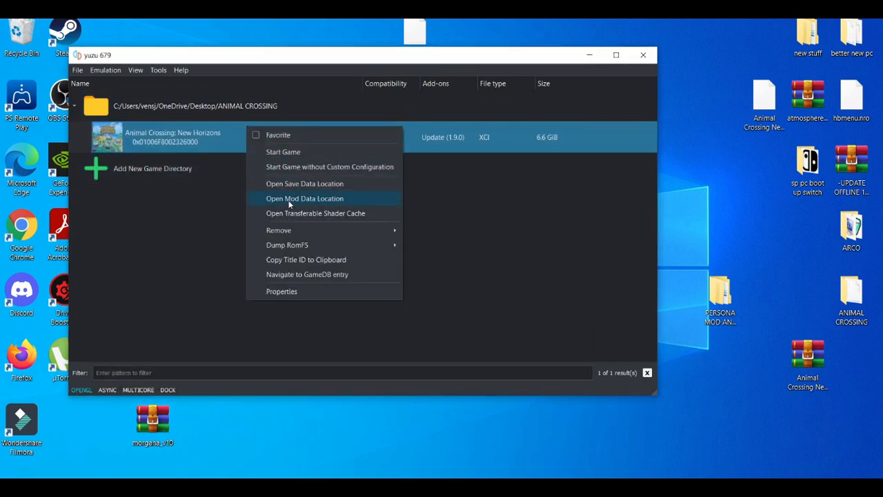
{"action": "left_click", "coordinate": [305, 199]}
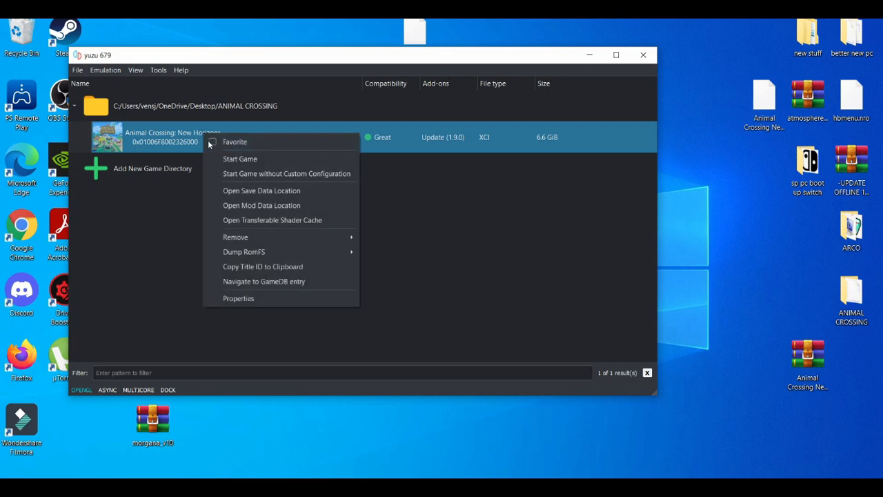
- Open Animal Crossing: New Horizons properties and confirm the PERSONA MOD add-on is checked
{"action": "left_click", "coordinate": [238, 298]}
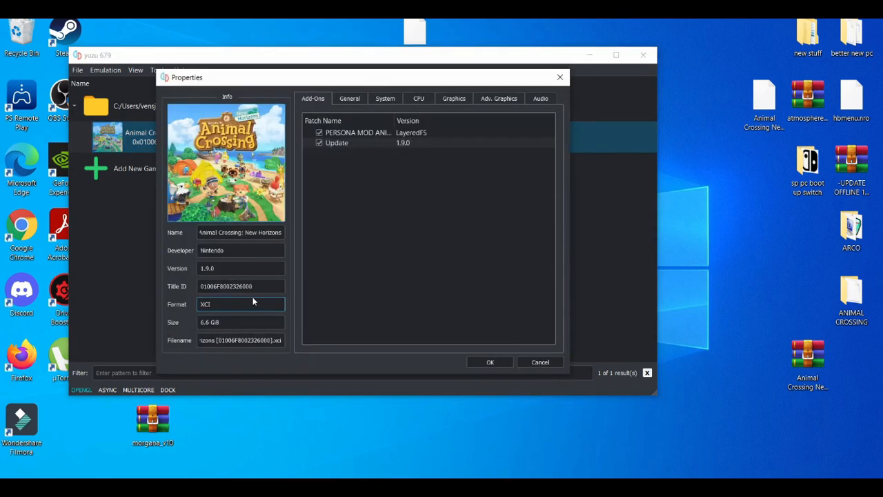
{"action": "left_click", "coordinate": [339, 143]}
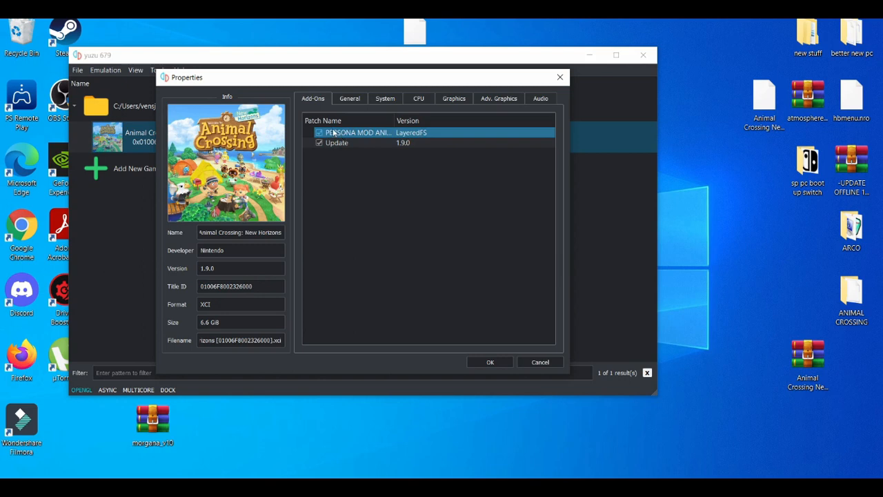
{"action": "mouse_move", "coordinate": [483, 330]}
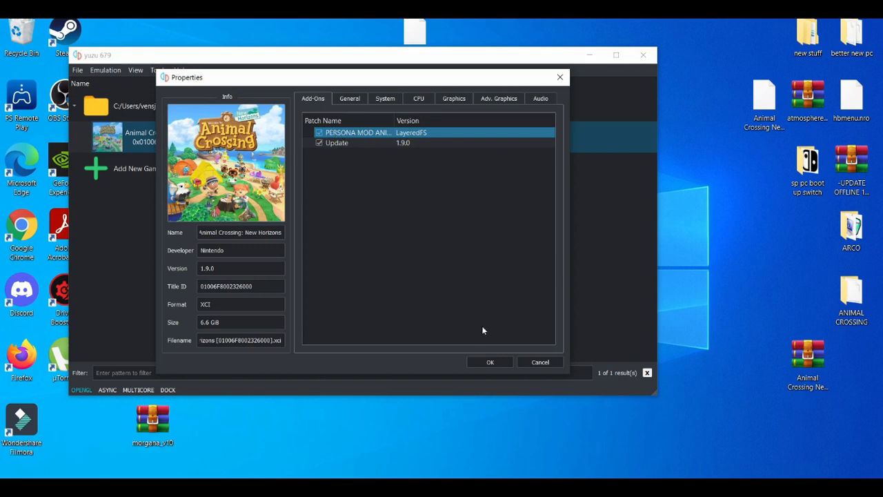